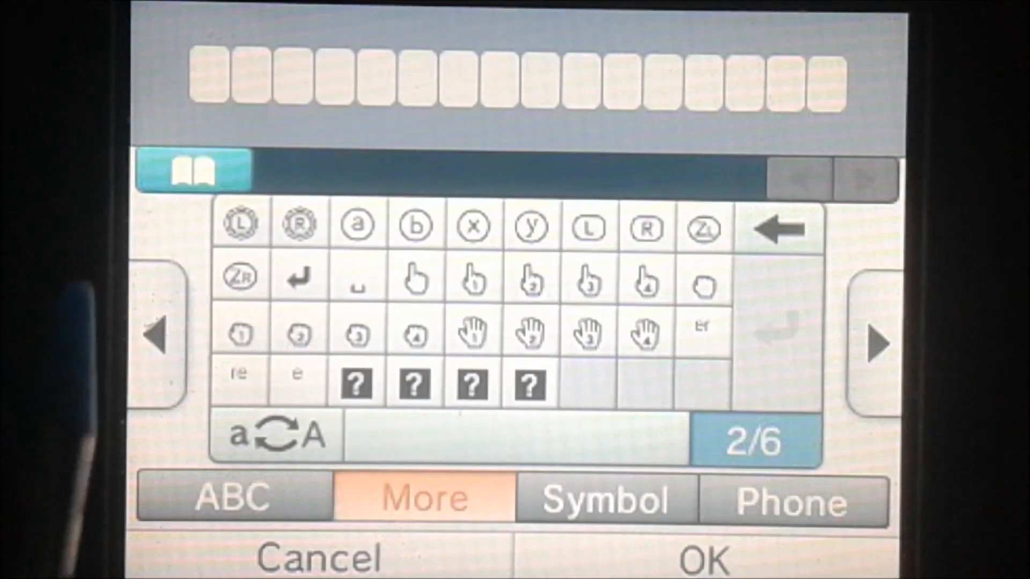
Cycle the More pages 6/6, 3/6 and 4/6 to reach the console-button page 1/6.
{"action": "left_click", "coordinate": [233, 498]}
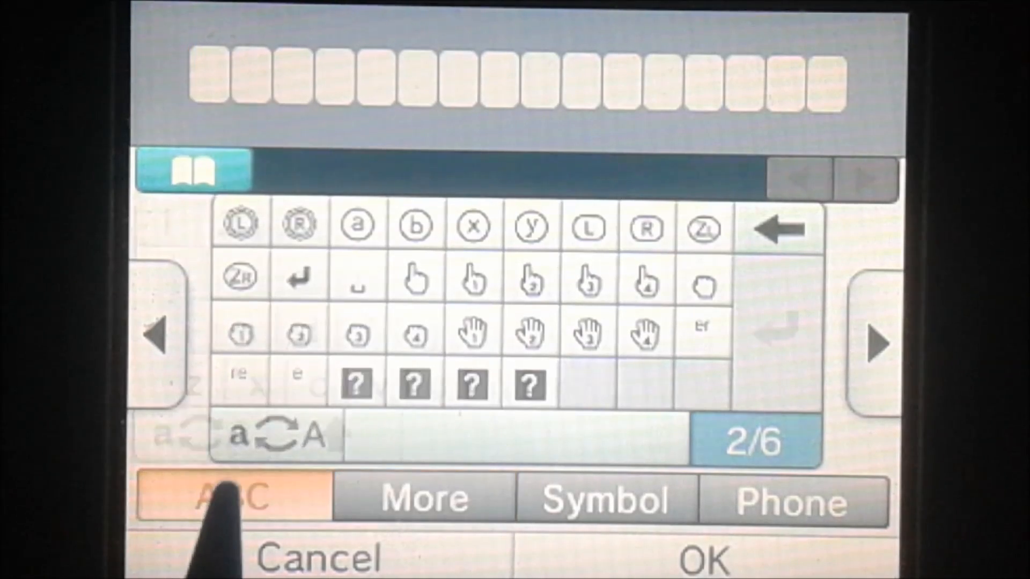
{"action": "left_click", "coordinate": [232, 500]}
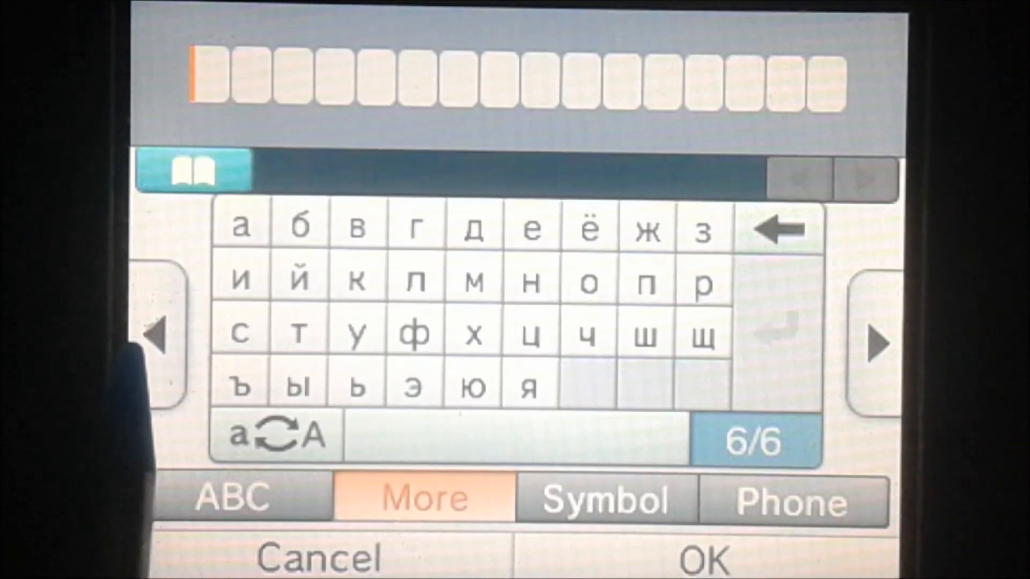
{"action": "left_click", "coordinate": [156, 343]}
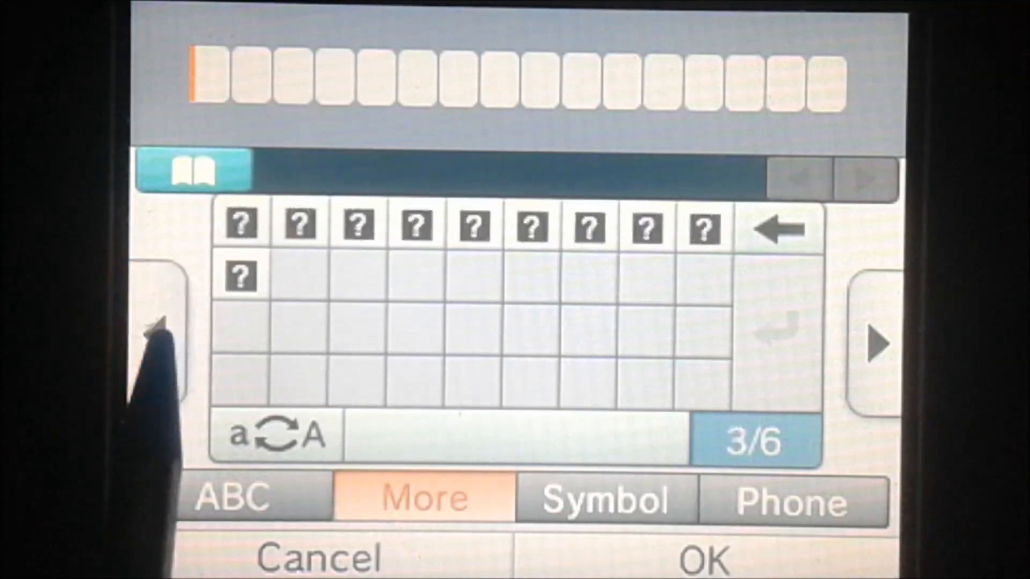
{"action": "left_click", "coordinate": [873, 342]}
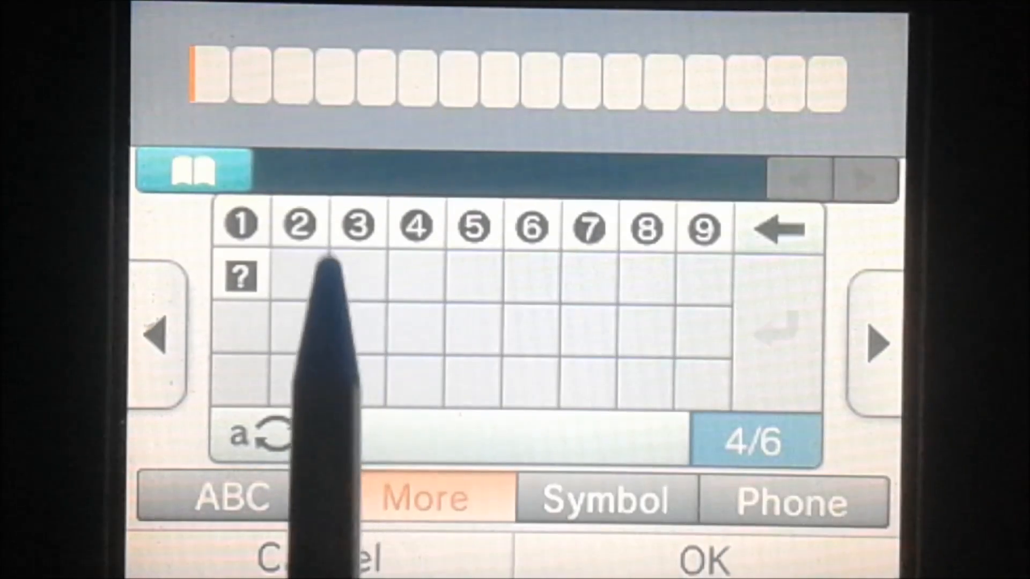
{"action": "left_click", "coordinate": [875, 343]}
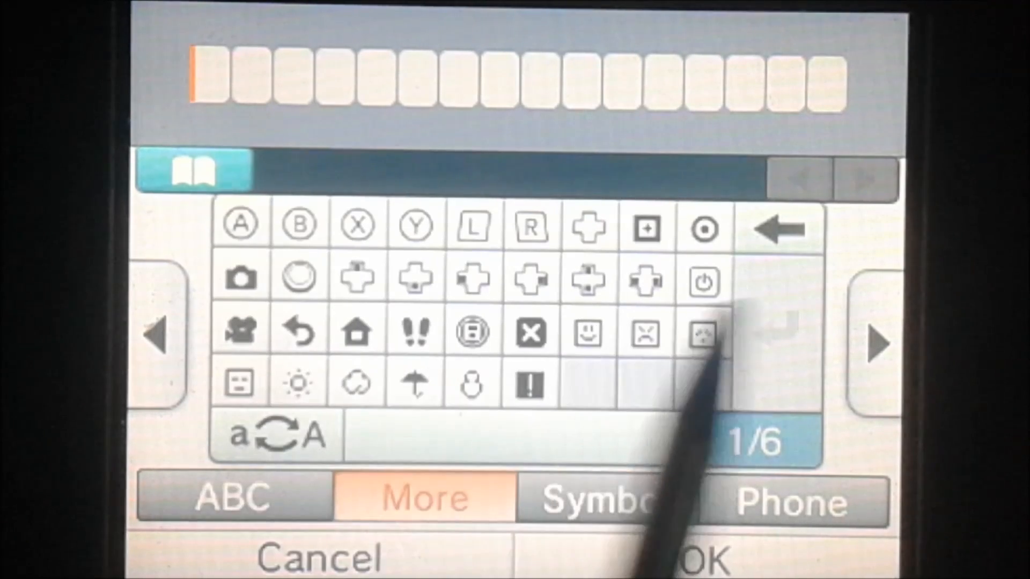
Enter a question-mark first character and show Symbol page 1/3.
{"action": "left_click", "coordinate": [875, 343]}
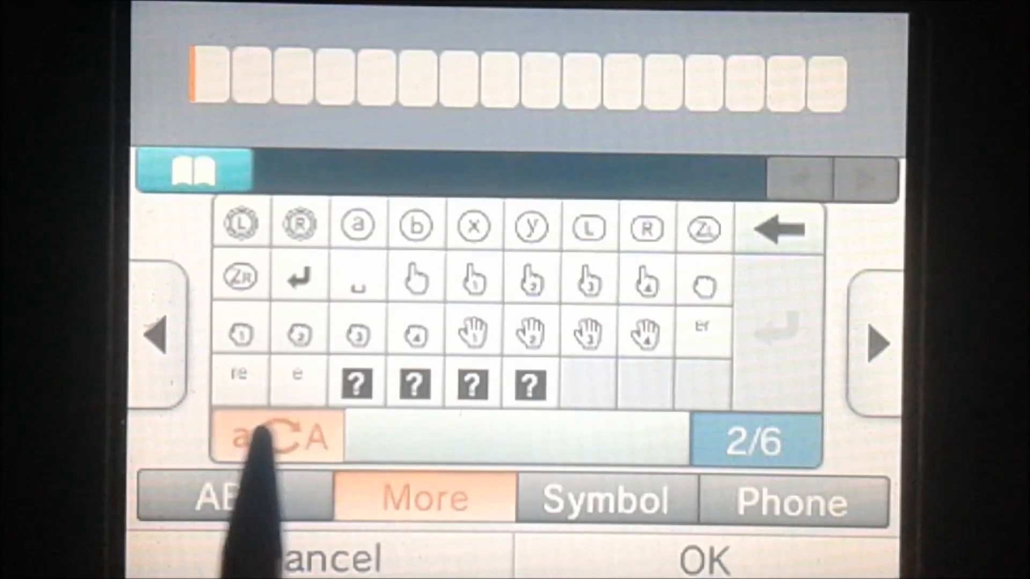
{"action": "left_click", "coordinate": [274, 436]}
{"action": "type", "text": "?"}
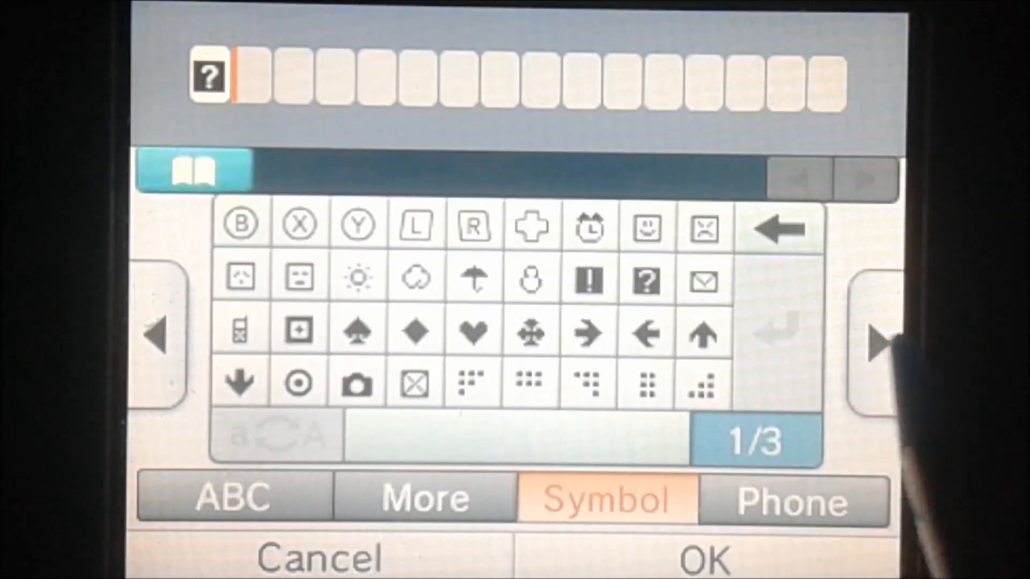
Enter D-pad, X, power and home button glyphs from the More set and confirm.
{"action": "left_click", "coordinate": [873, 341]}
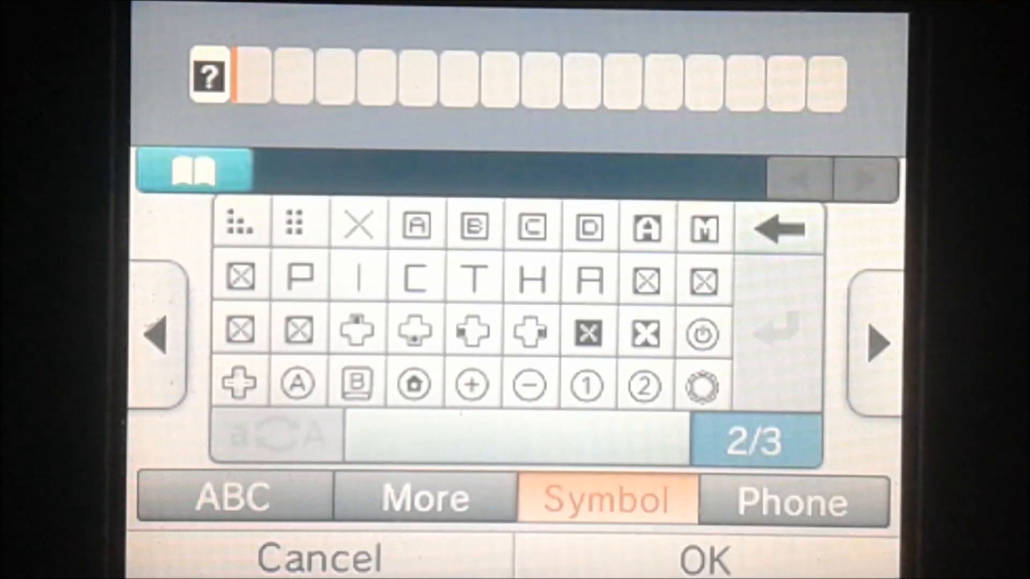
{"action": "left_click", "coordinate": [424, 498]}
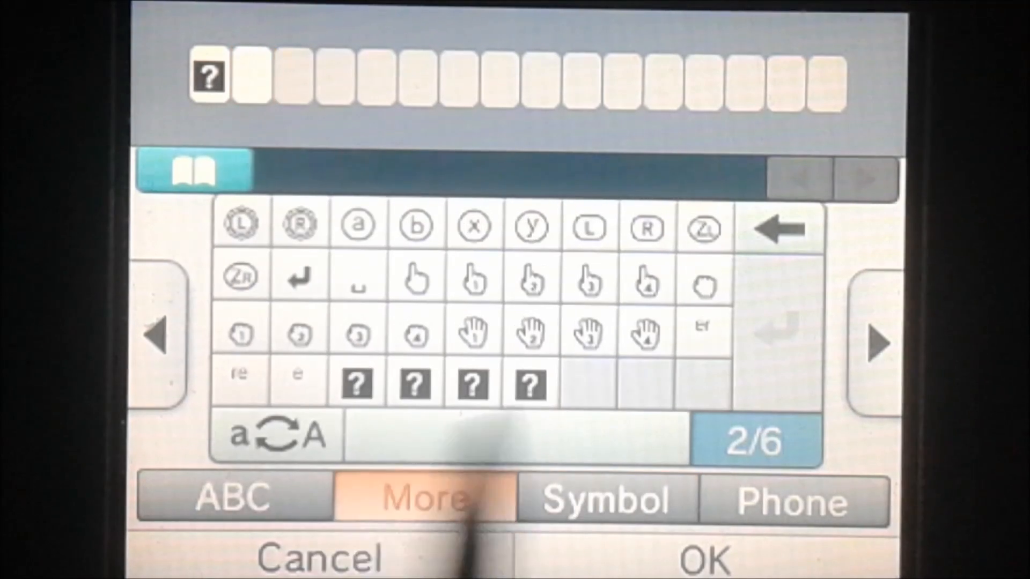
{"action": "left_click", "coordinate": [604, 500]}
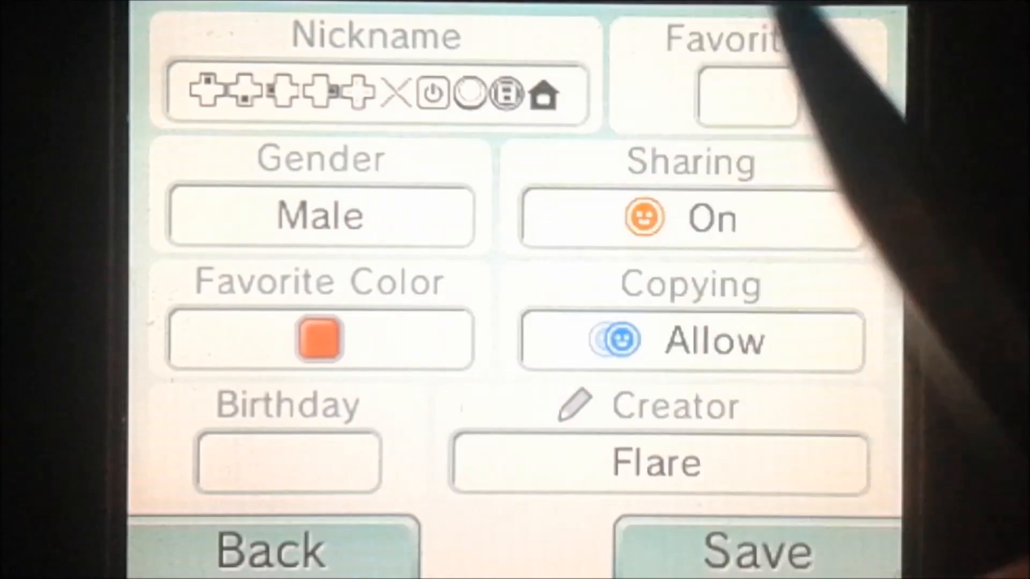
Replace the nickname with one heart from Symbol page 1/3 and confirm.
{"action": "left_click", "coordinate": [374, 94]}
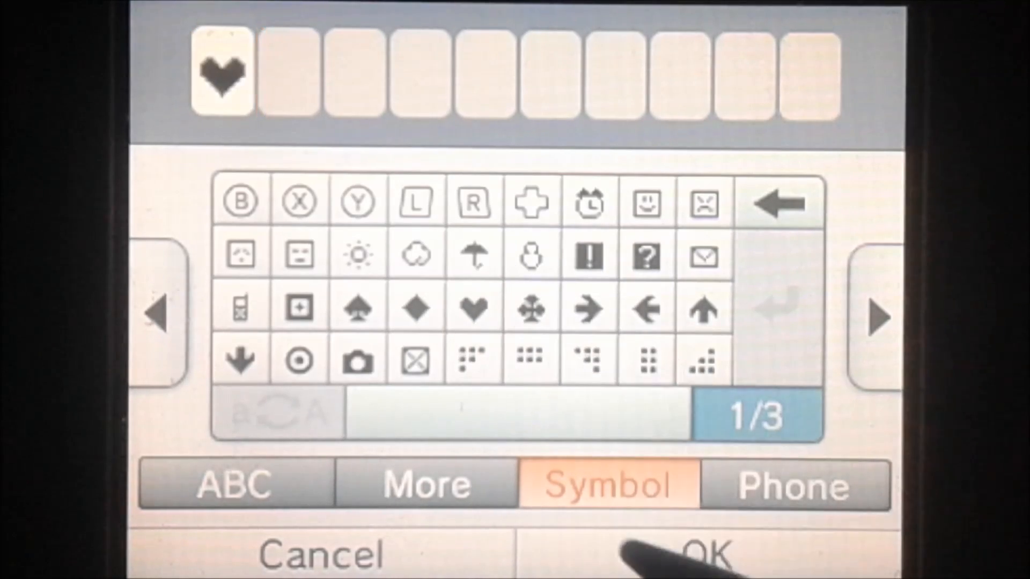
{"action": "left_click", "coordinate": [710, 552]}
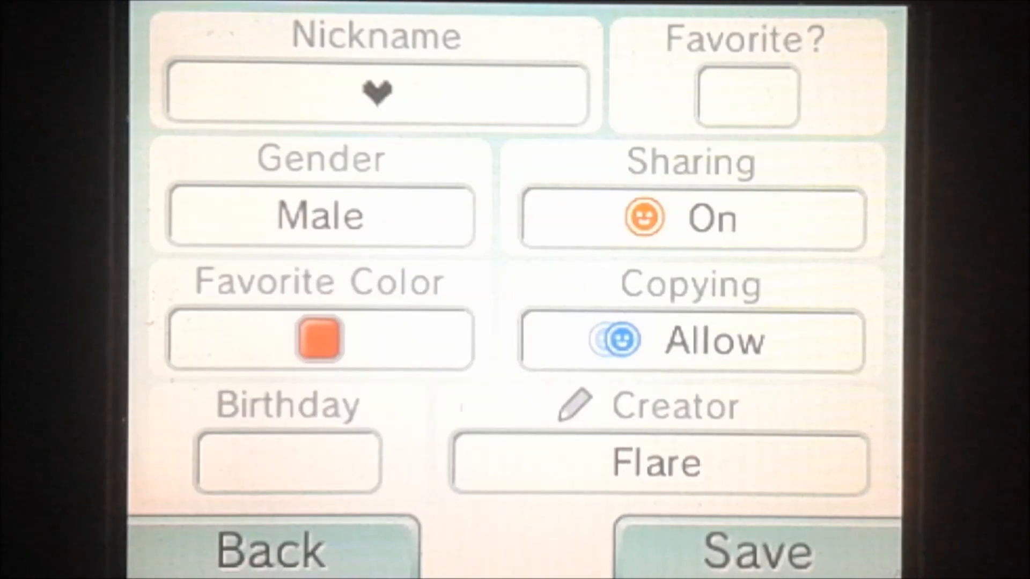